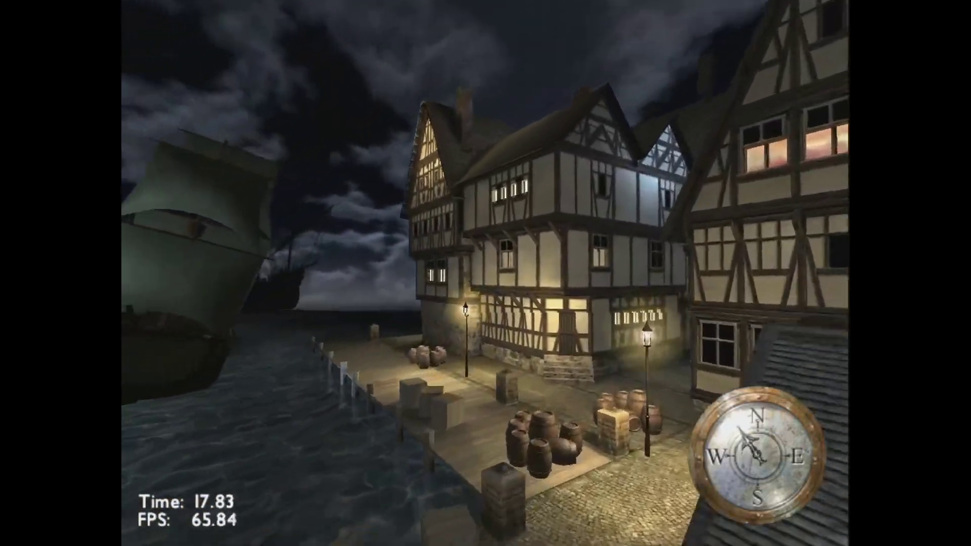
Start the night harbour 3D demo and watch its Time and FPS counter
click(91, 535)
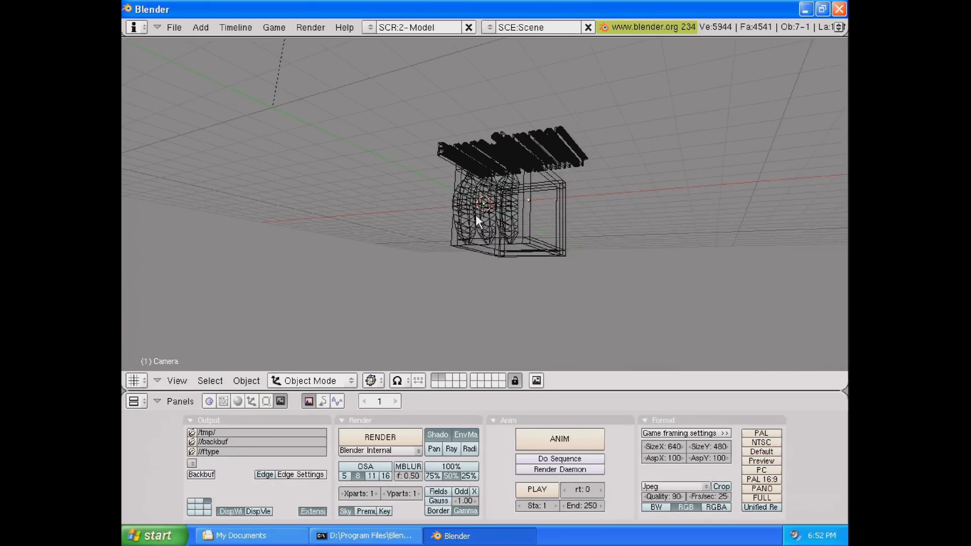
click(380, 436)
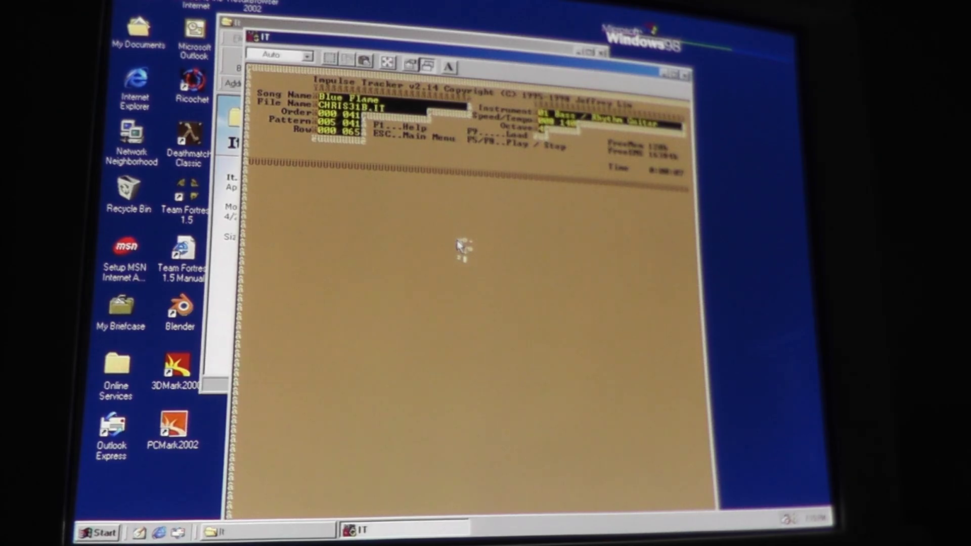
Play the Blue Flame module, then bring up the Load Module list
key(f5)
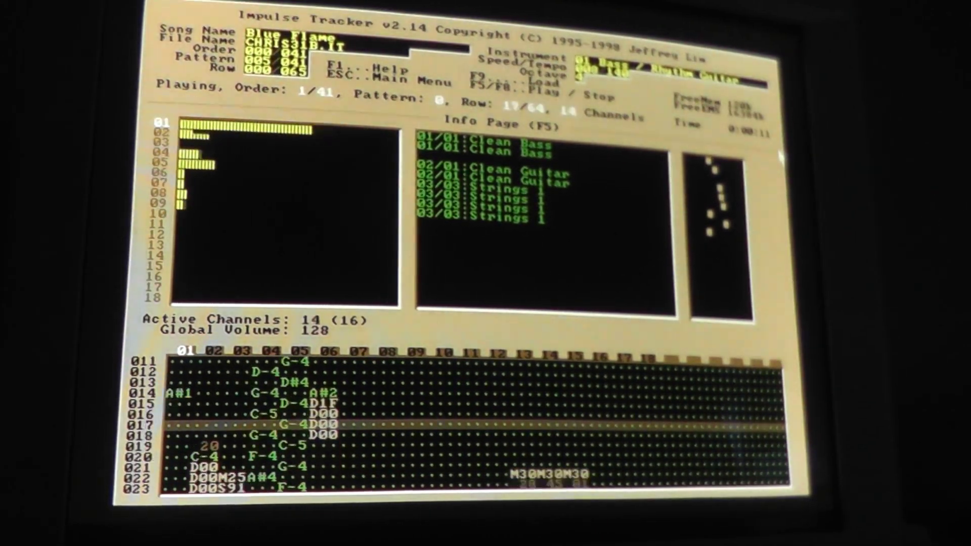
key(f9)
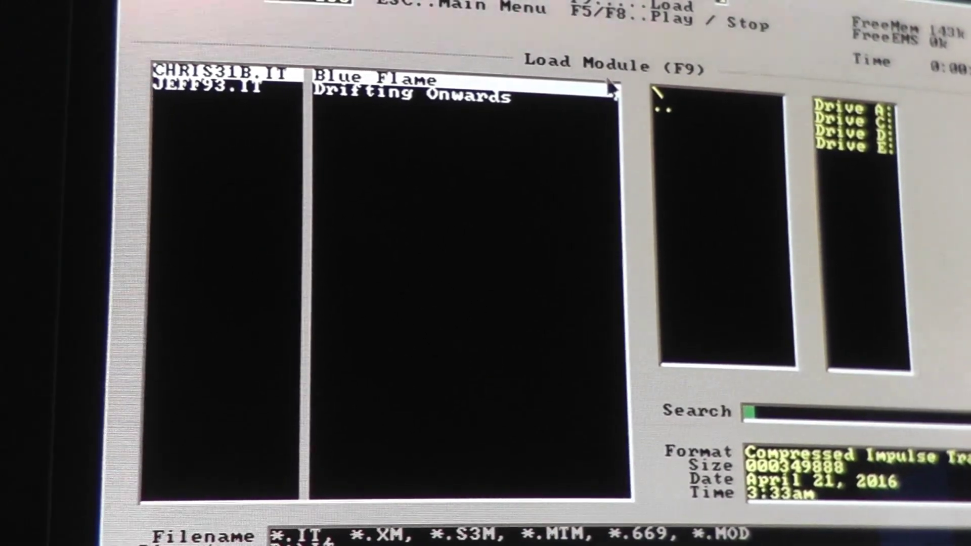
Set Impulse Tracker's memory to 16384, relaunch, and accept the detected Sound Blaster 2
double_click(217, 85)
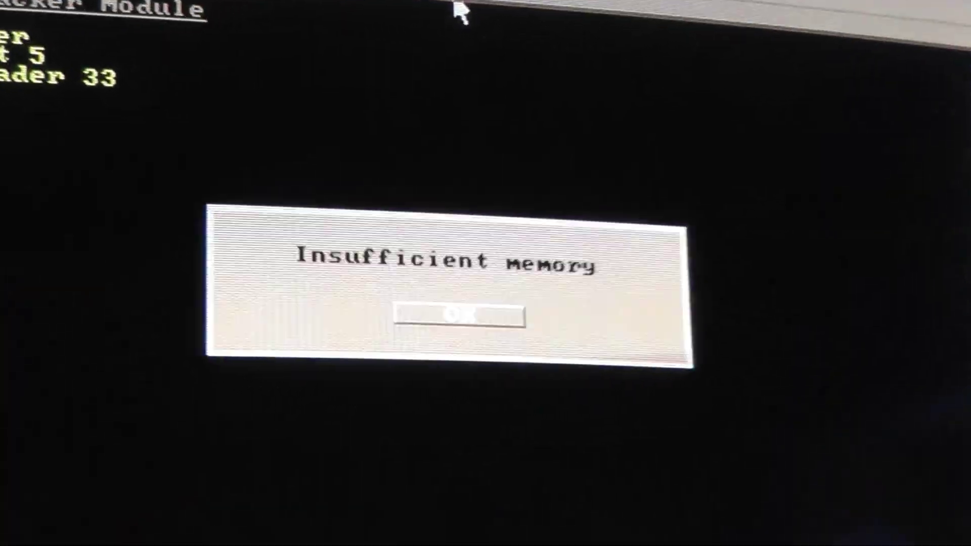
click(461, 315)
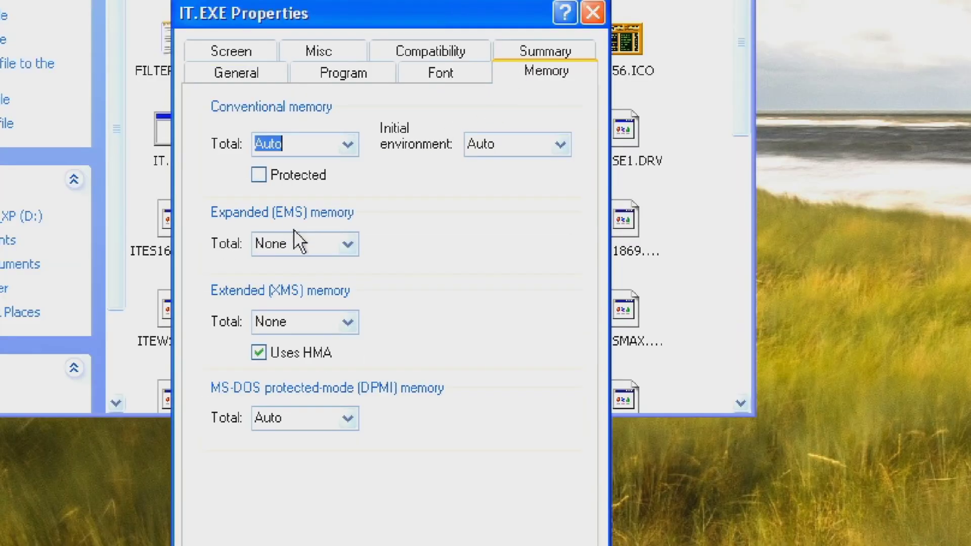
text(16384)
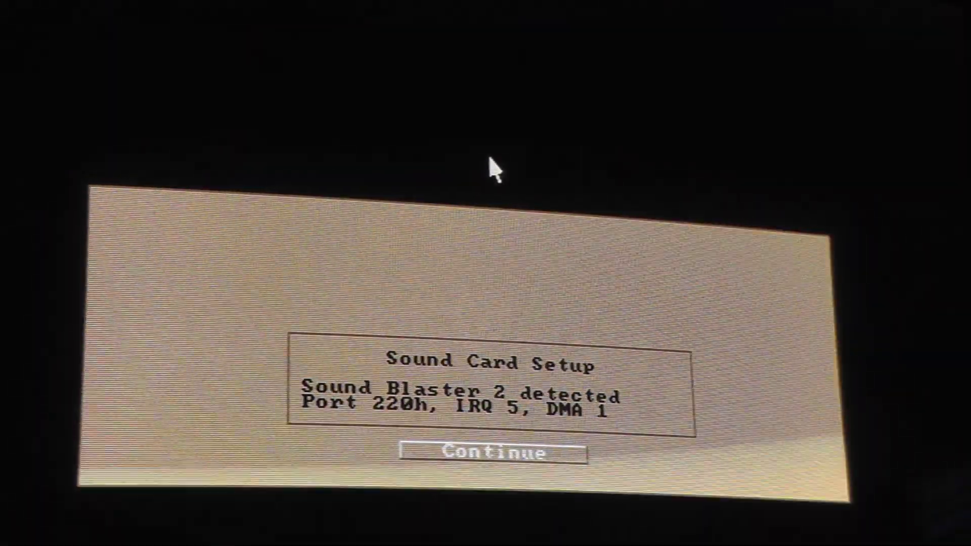
click(489, 453)
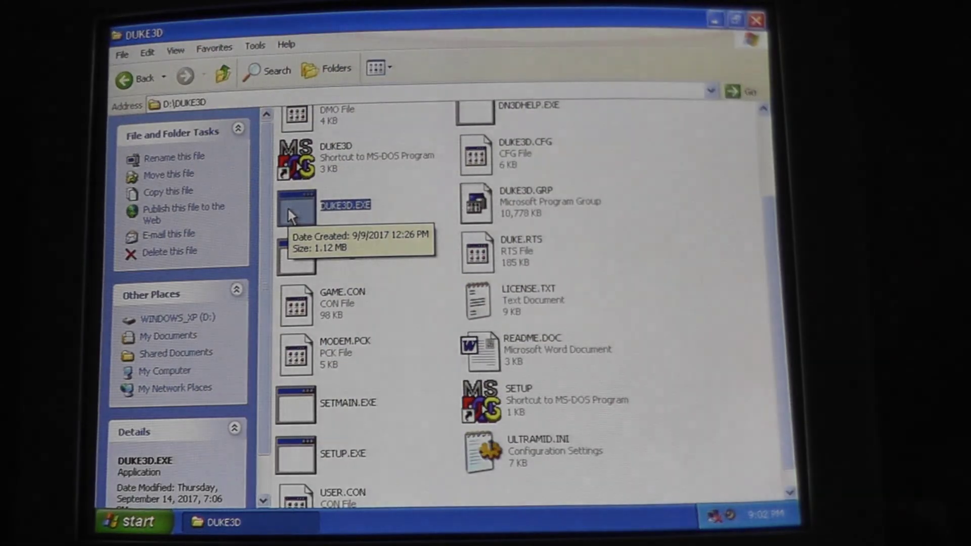
Launch DUKE3D.EXE from the D:\DUKE3D folder
double_click(346, 205)
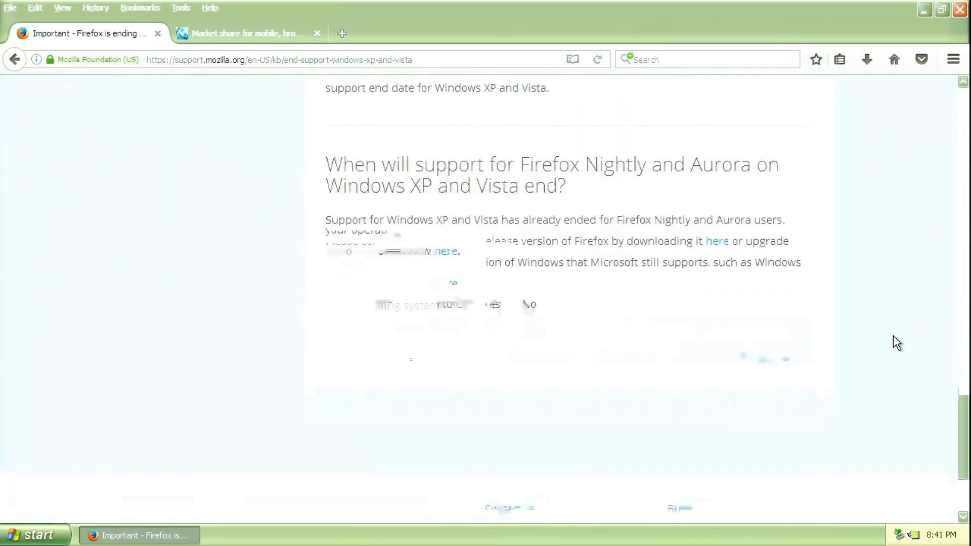
Switch to the netmarketshare tab showing Windows XP at 6.07% market share
click(245, 33)
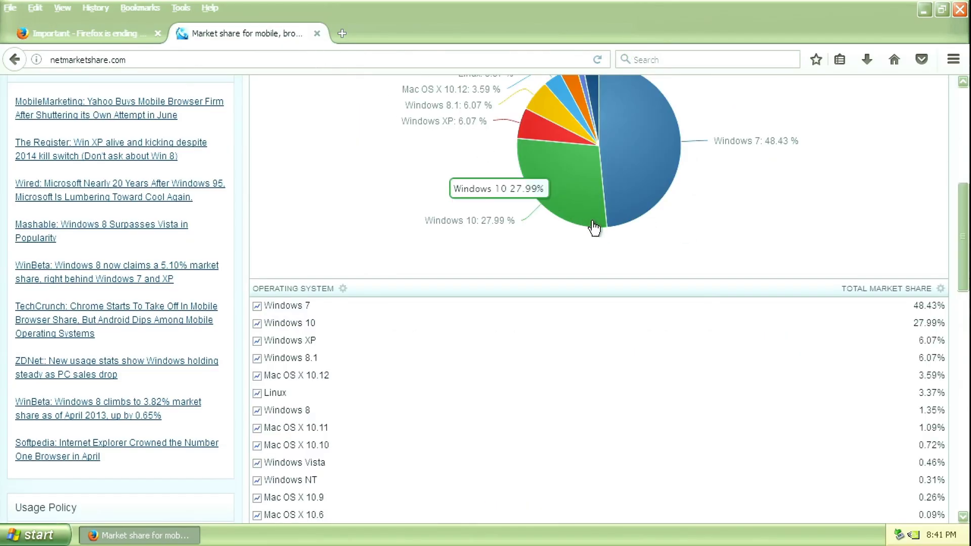